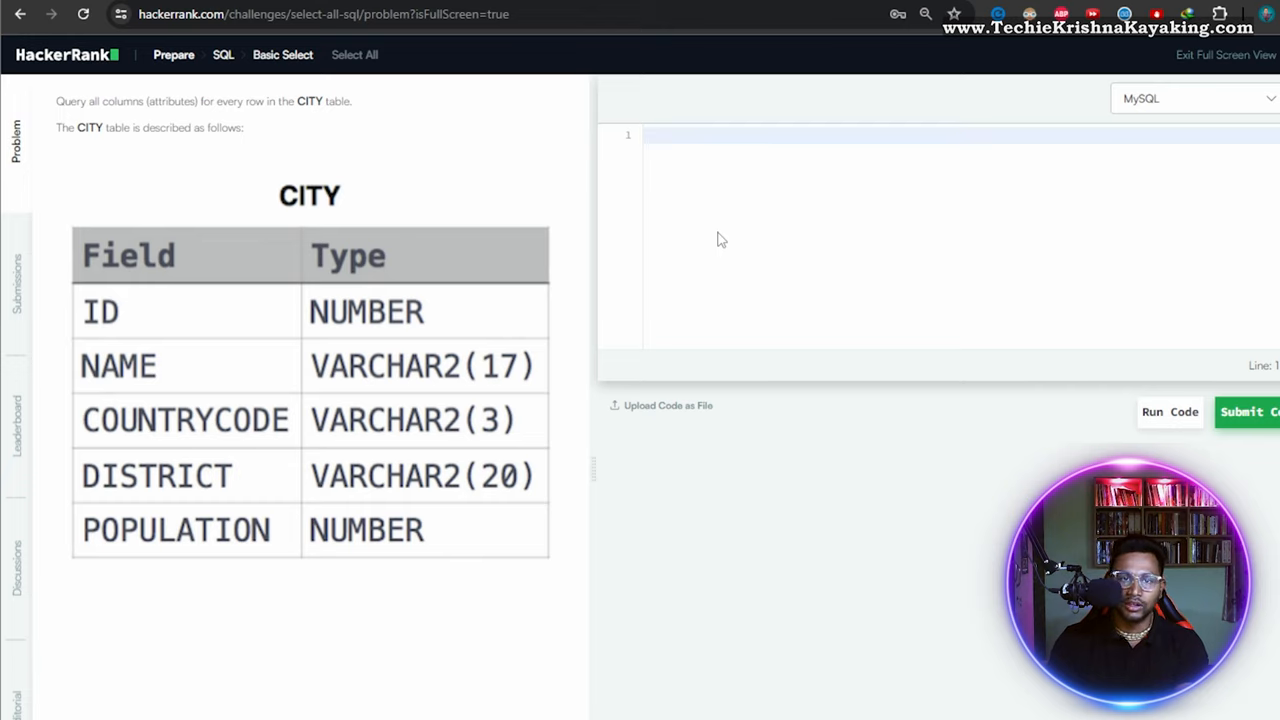
# - Type 'SELECT * FROM' in the MySQL editor, putting the FROM clause on its own line
pyautogui.write('SELECT')
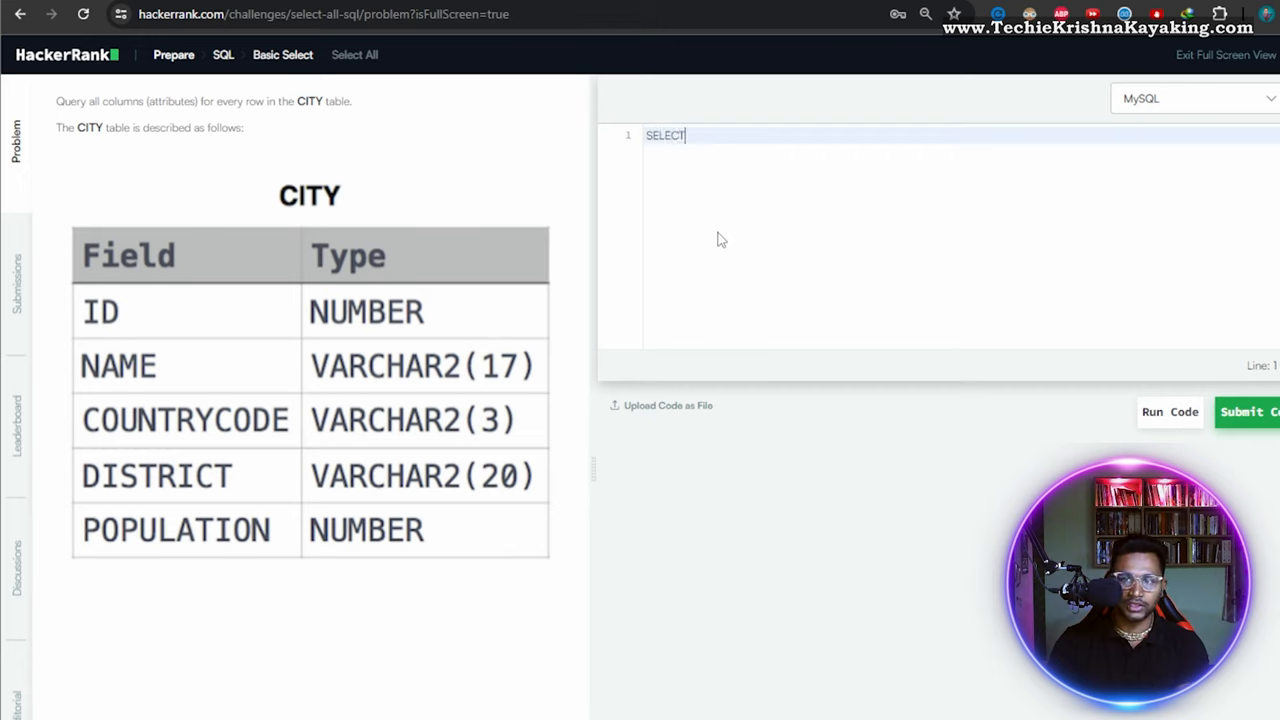
pyautogui.write('* FROM')
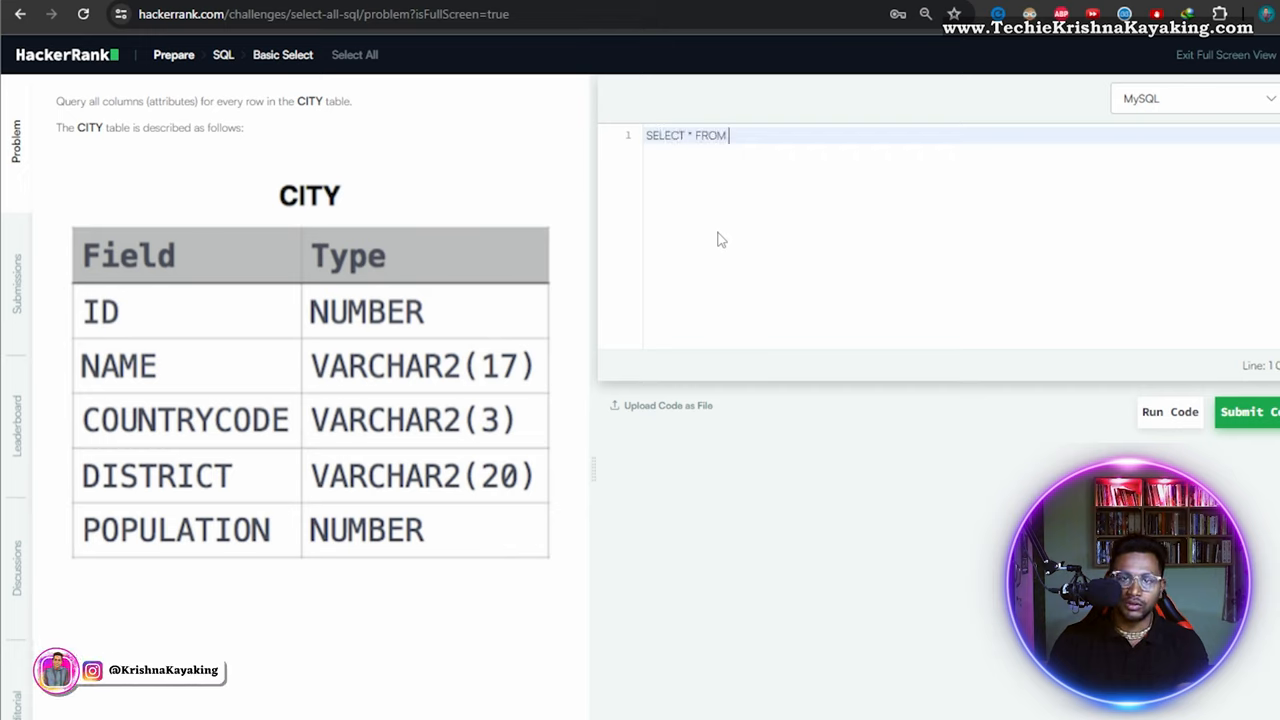
pyautogui.press('Backspace')
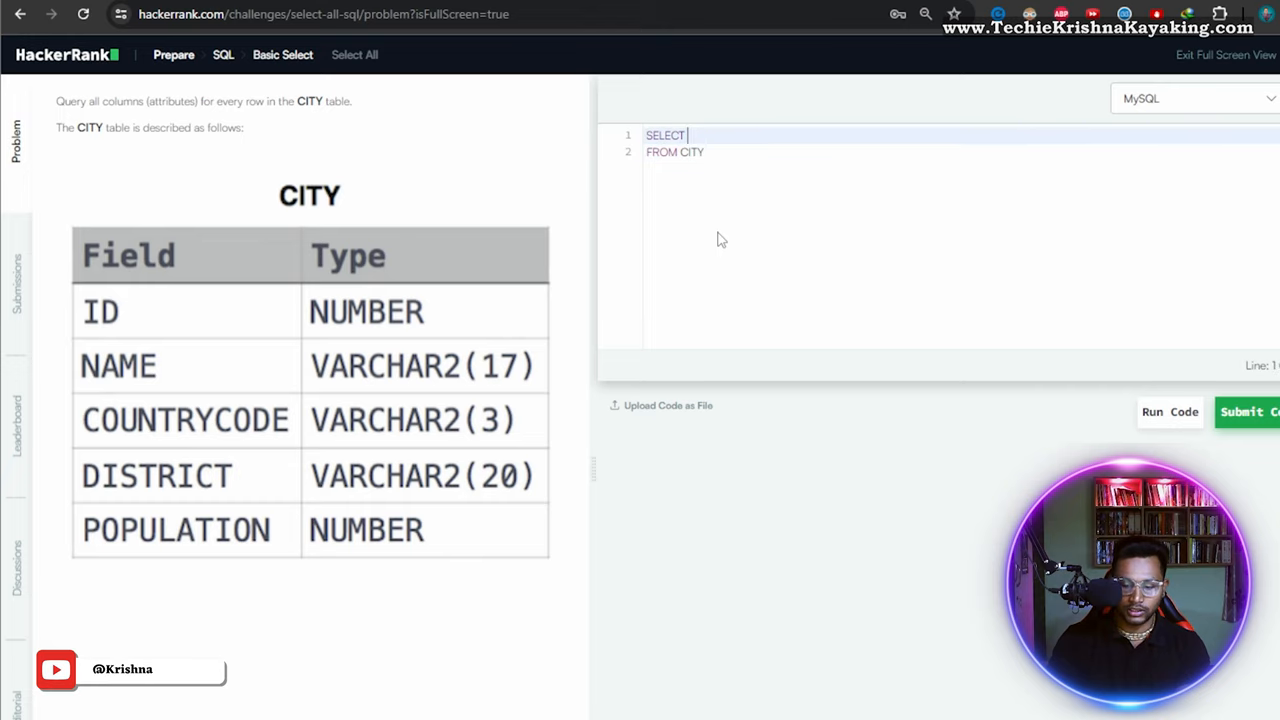
# - Replace * with ID, NAME, COUNTRYCODE, DISTRICT, POPULATION above FROM CITY
pyautogui.write('ID, NAME.')
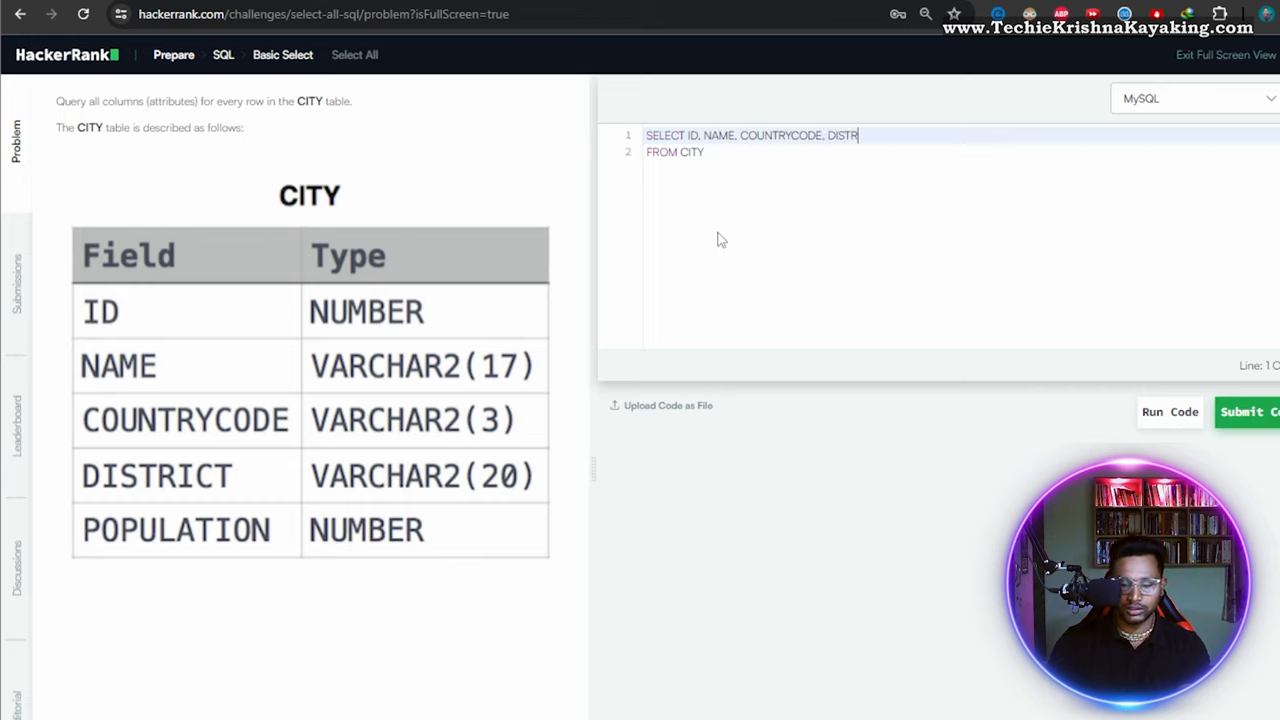
pyautogui.write('IC')
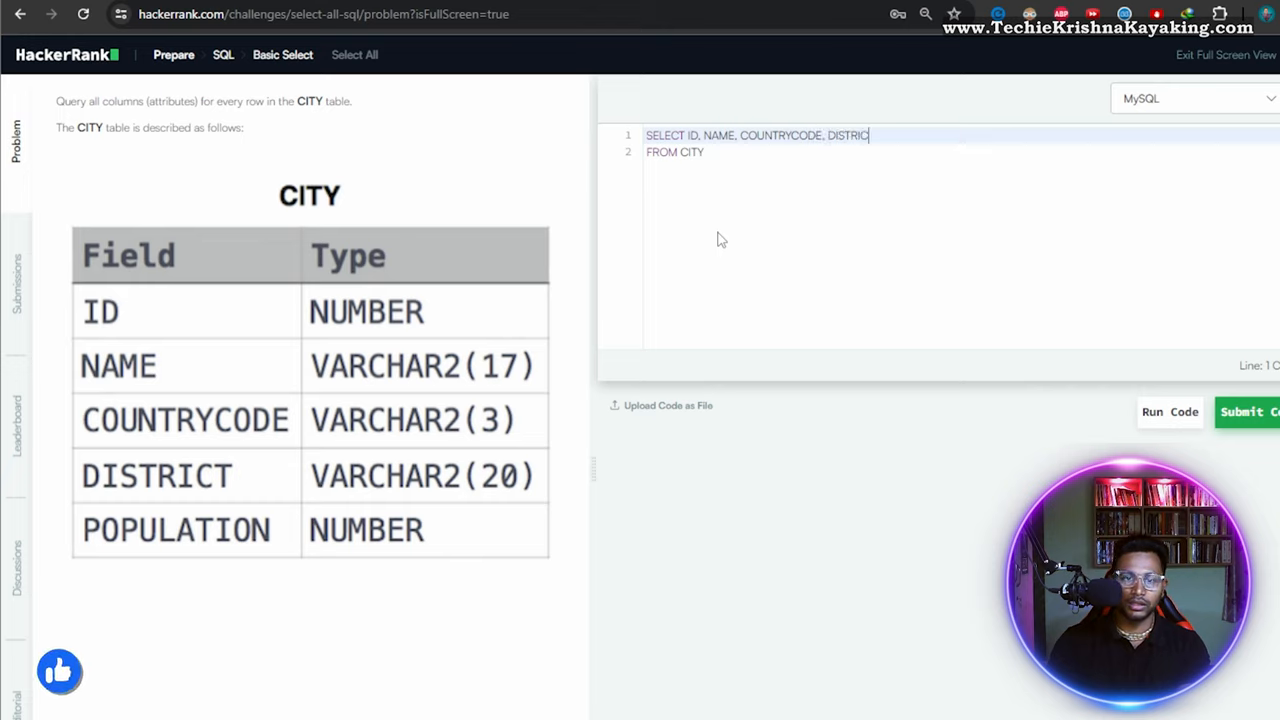
pyautogui.write('T, POPULATION')
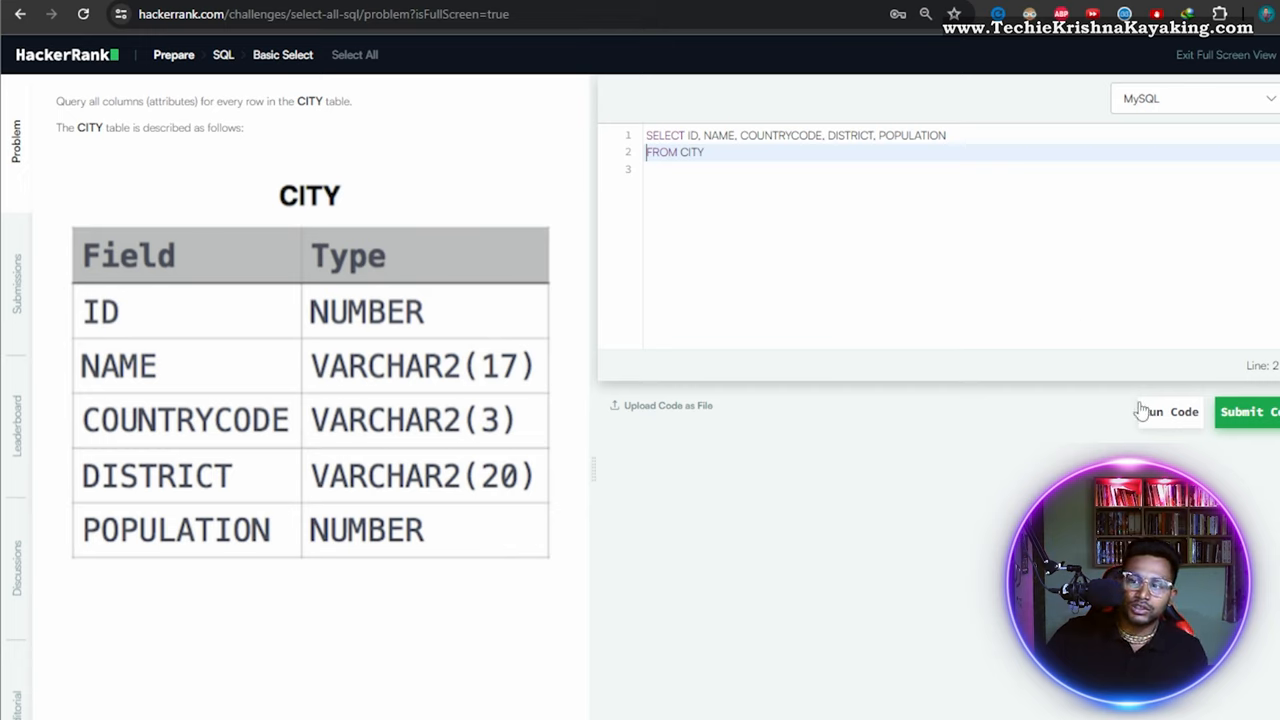
# - Run the query on the sample test case and confirm it passes with CITY rows
pyautogui.click(1169, 412)
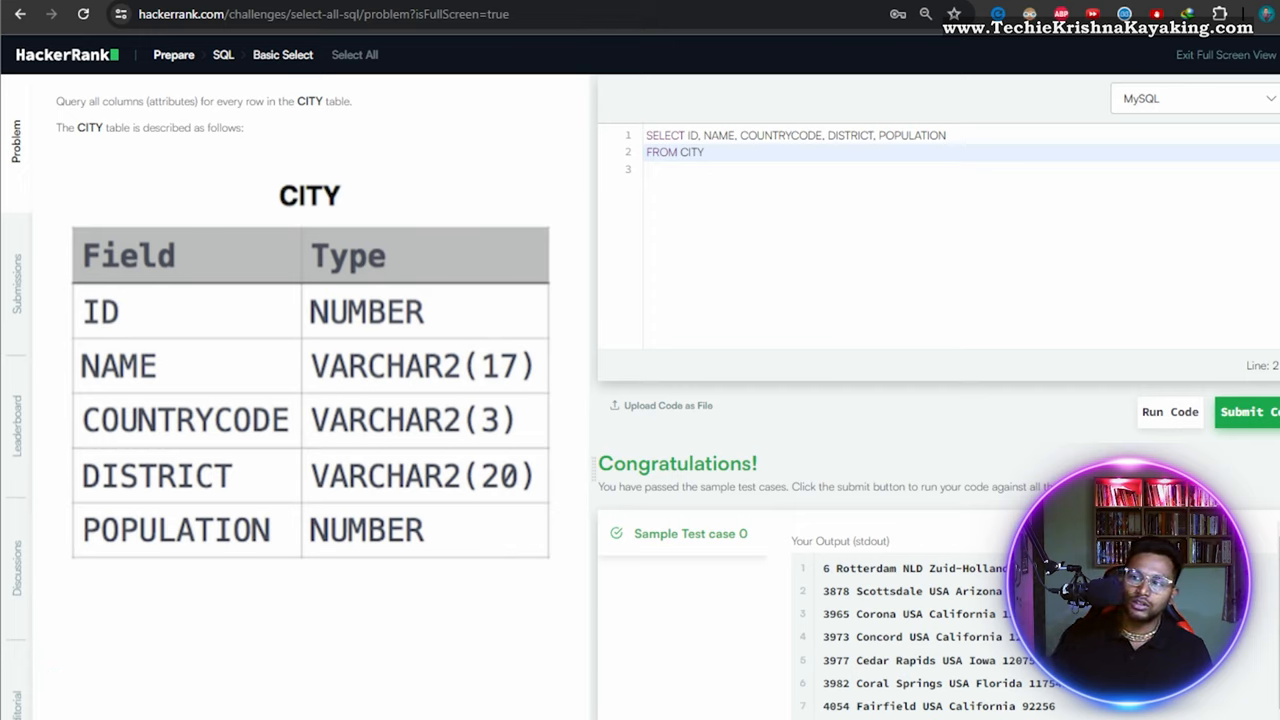
pyautogui.moveTo(684, 95)
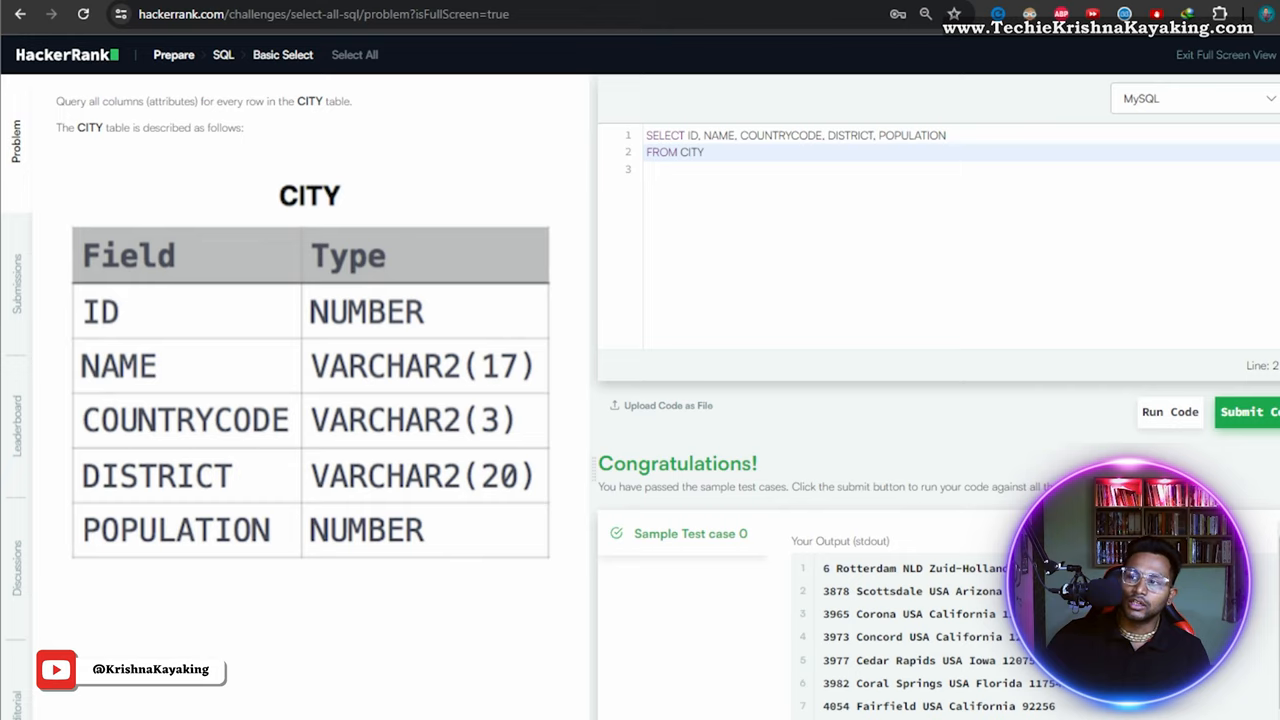
# - Submit the query as the final Select All solution, earning 10 points
pyautogui.click(1249, 413)
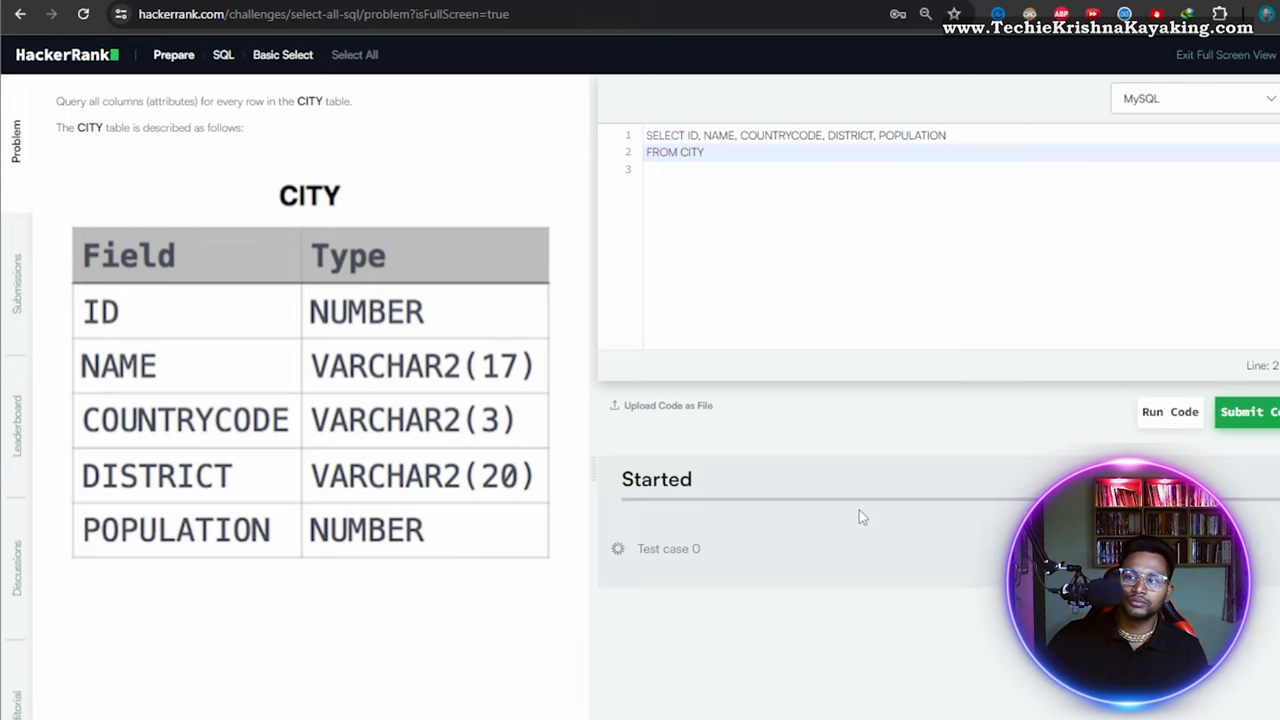
pyautogui.click(1169, 412)
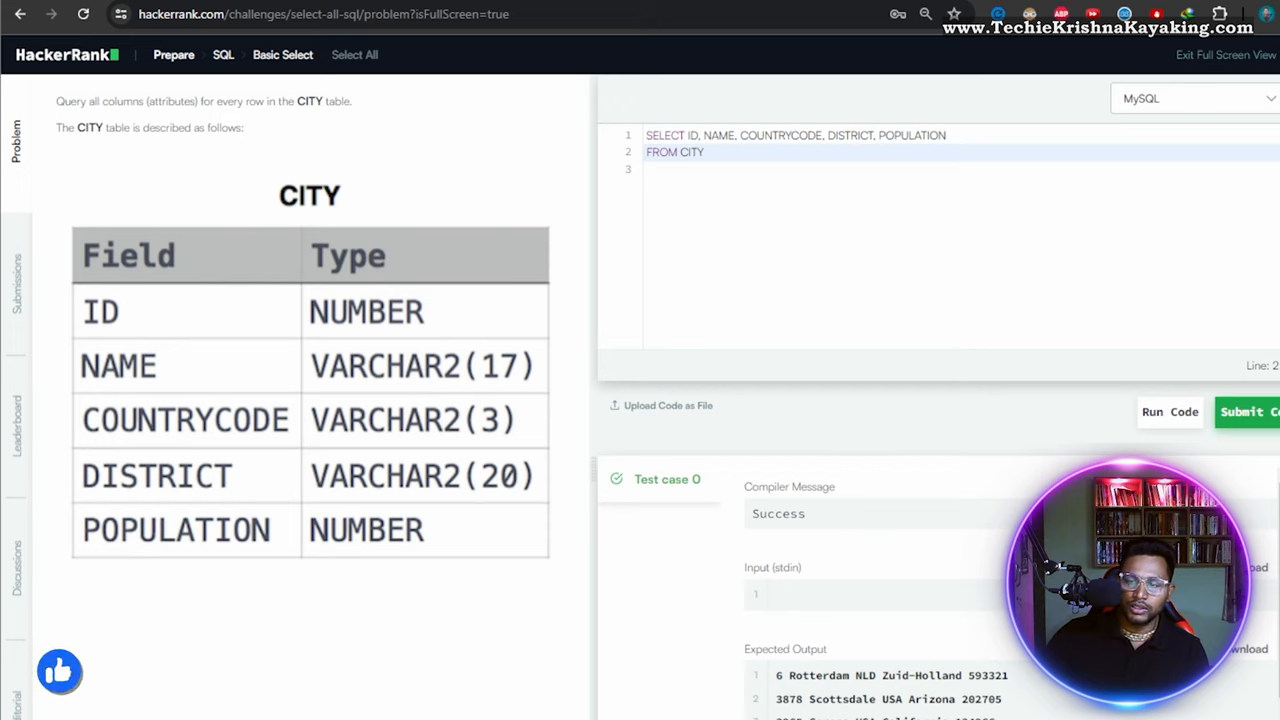
pyautogui.click(1254, 412)
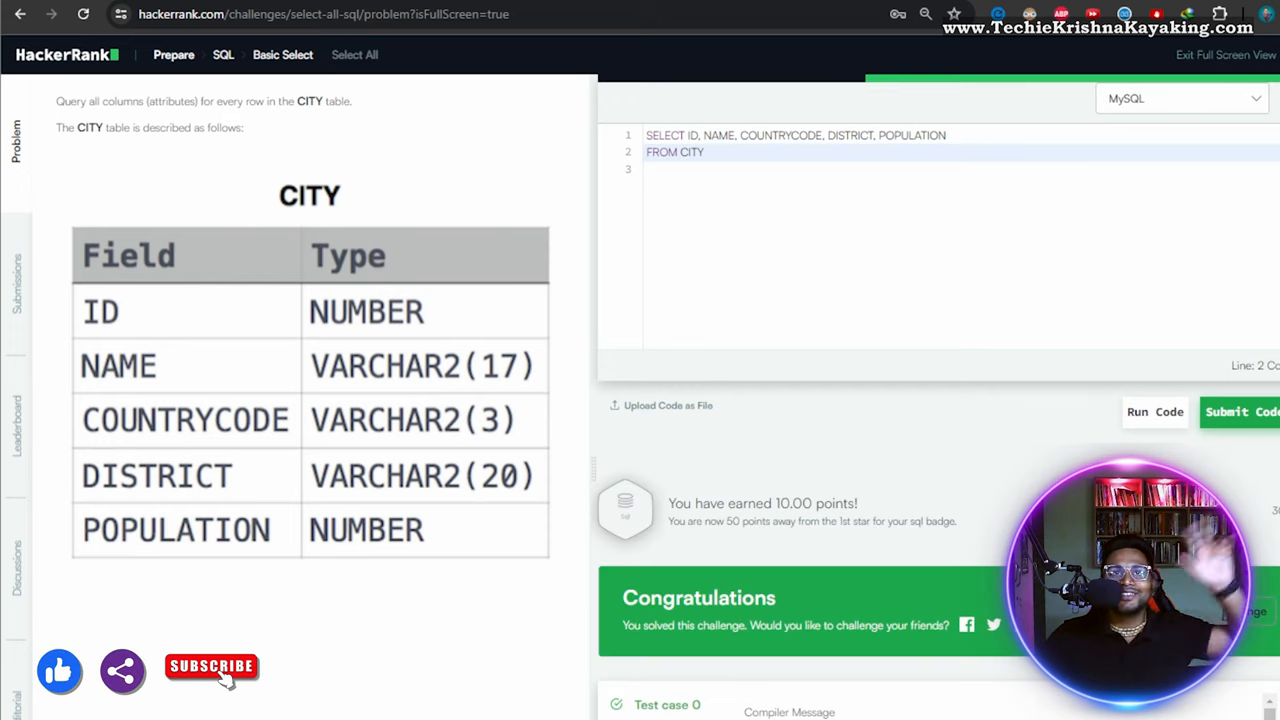